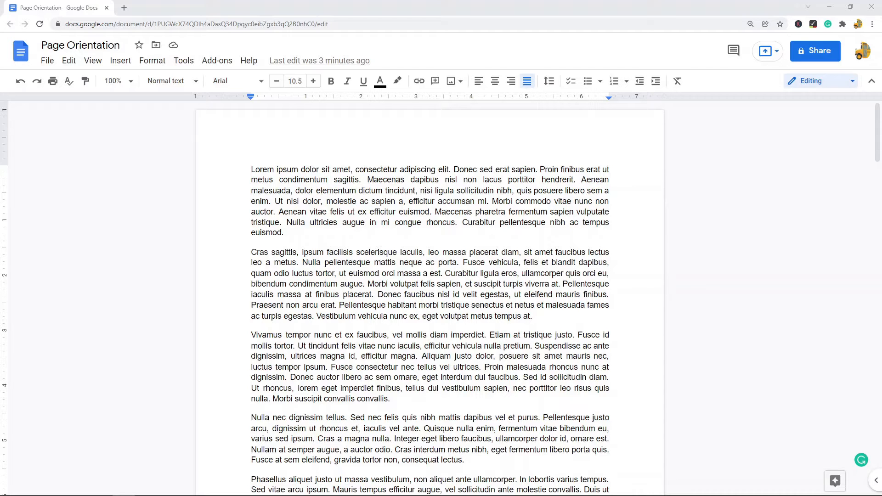
mouse_move(47, 61)
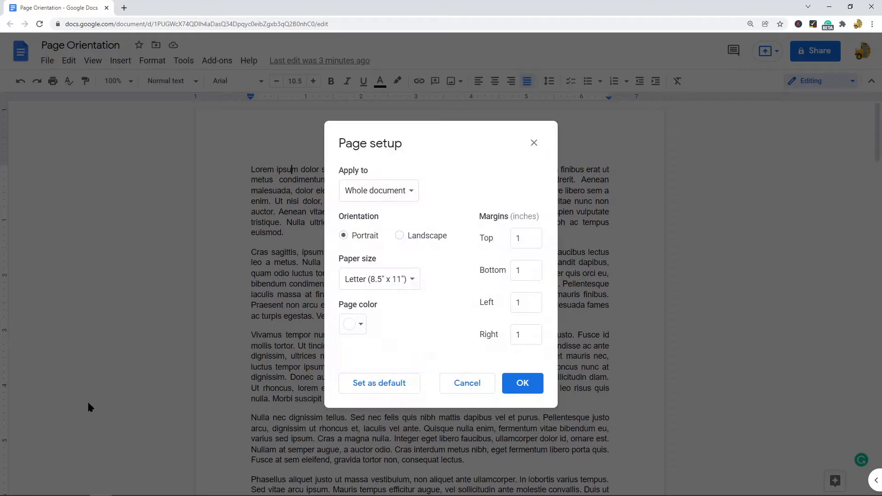
mouse_move(414, 151)
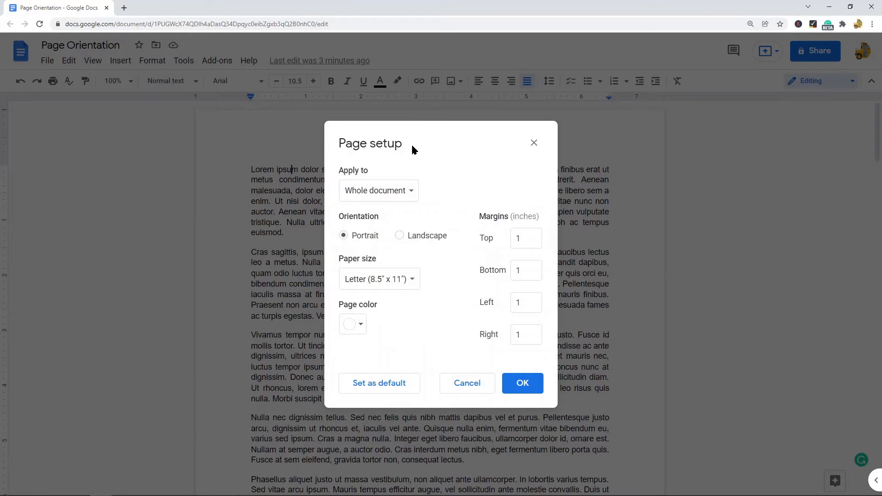
mouse_move(336, 221)
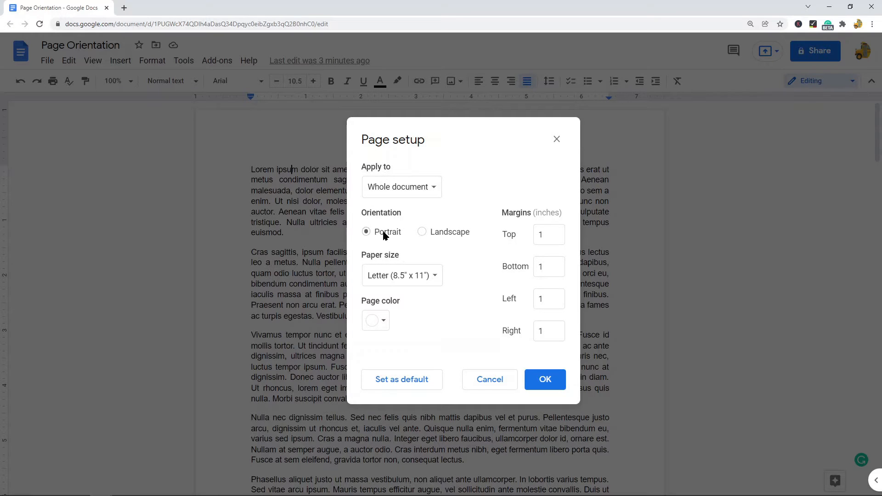
mouse_move(432, 239)
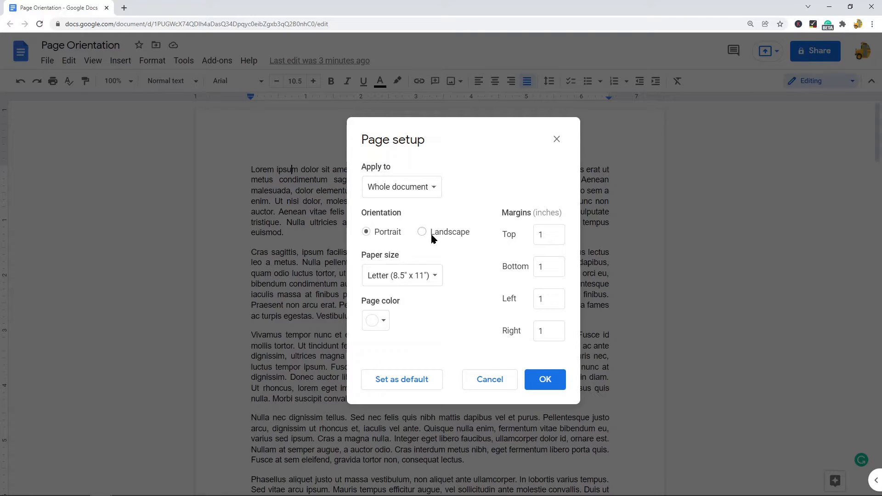
mouse_move(449, 239)
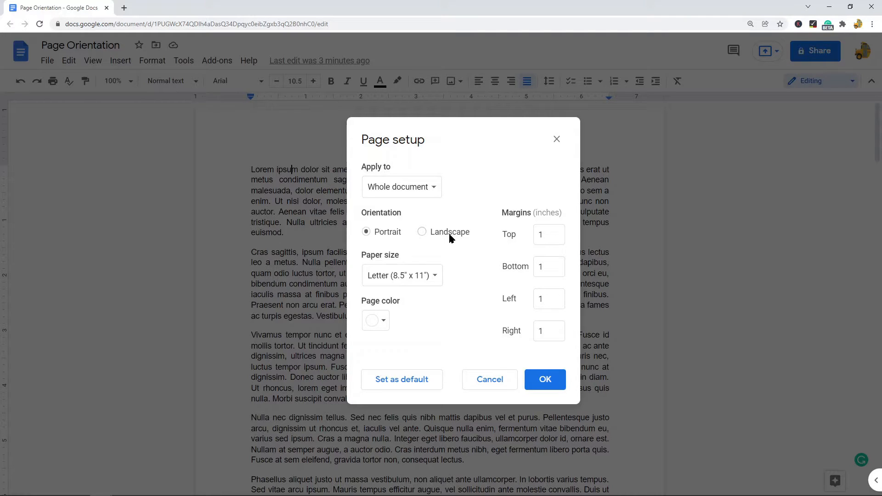
mouse_move(437, 233)
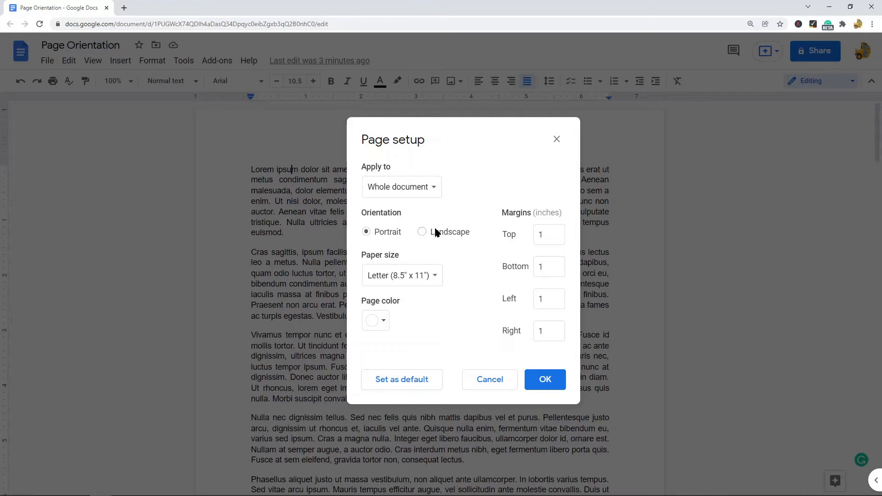
Mark Landscape orientation in Page setup, leaving margins and Letter paper size unchanged.
left_click(422, 232)
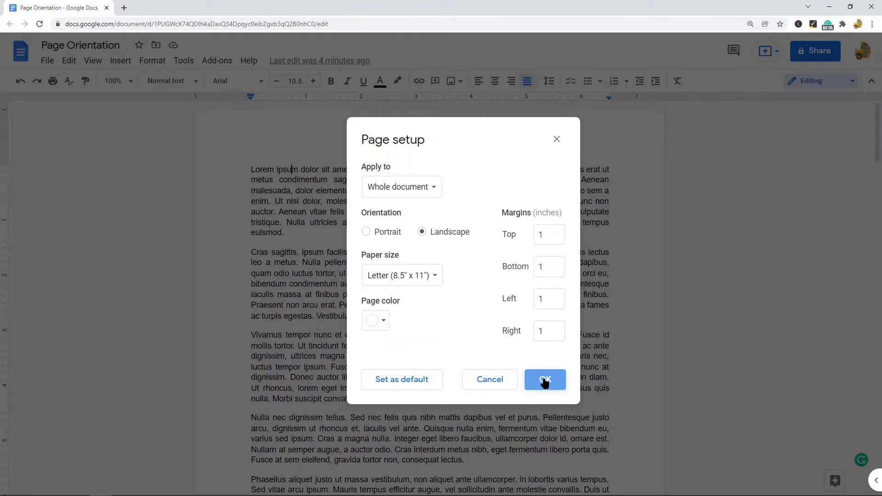
Apply landscape to the whole document and review the four wide-format pages.
left_click(545, 379)
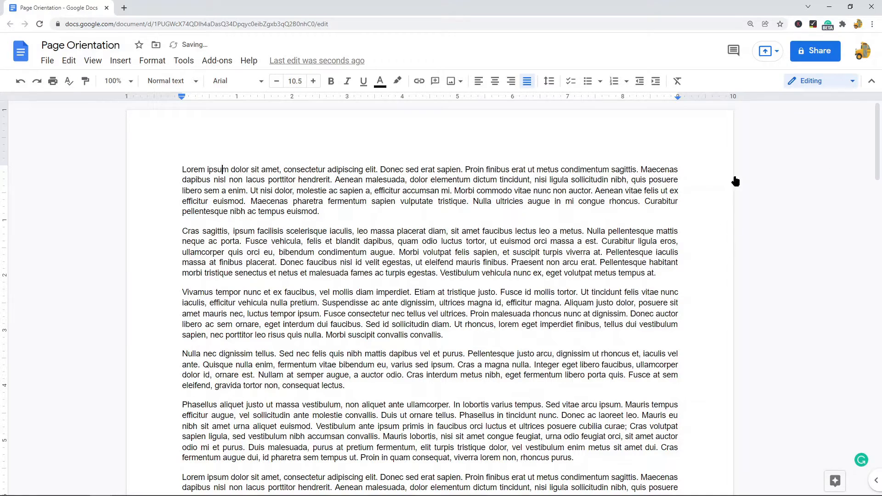
scroll("down", 3)
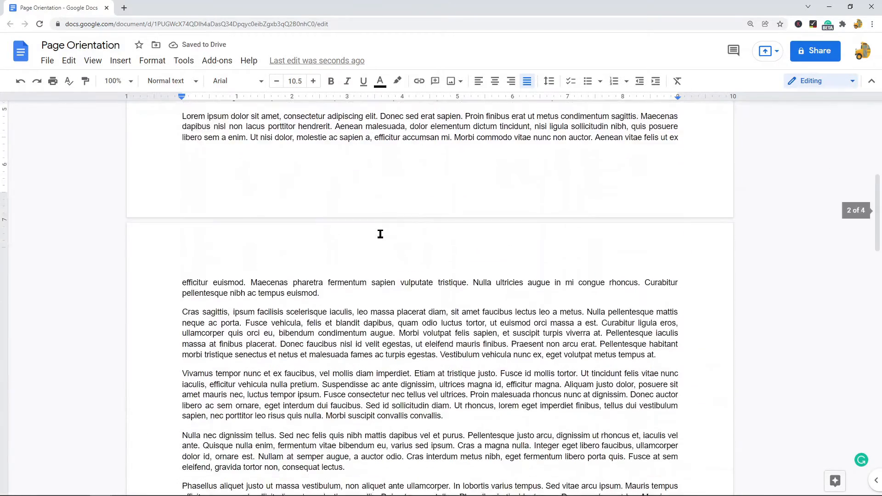
scroll("down", 3)
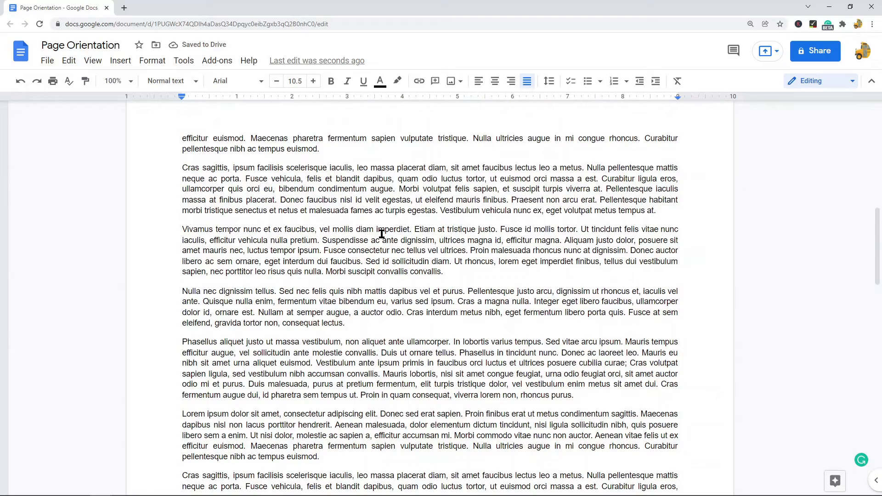
scroll("up", 3)
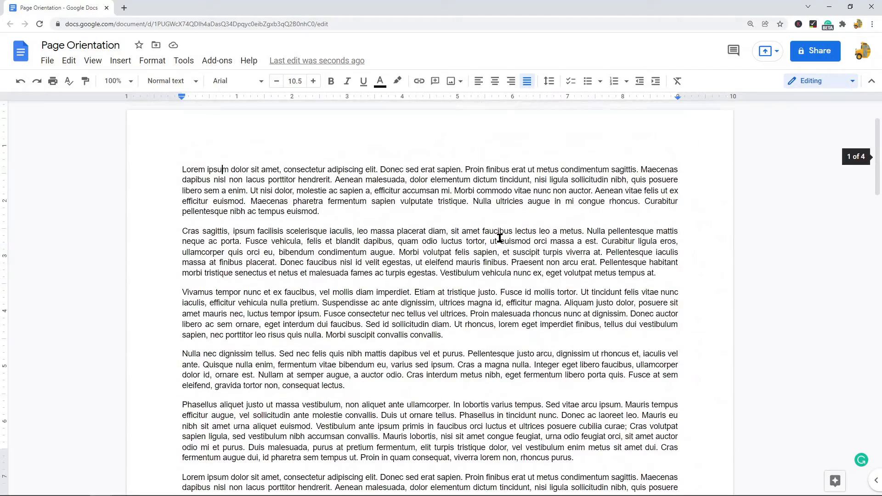
mouse_move(47, 60)
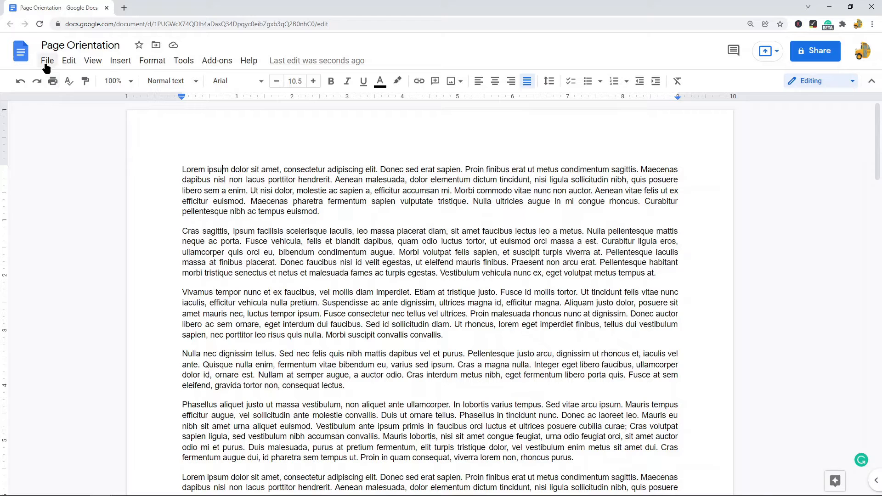
Switch the whole document back to Portrait orientation via Page setup.
left_click(47, 60)
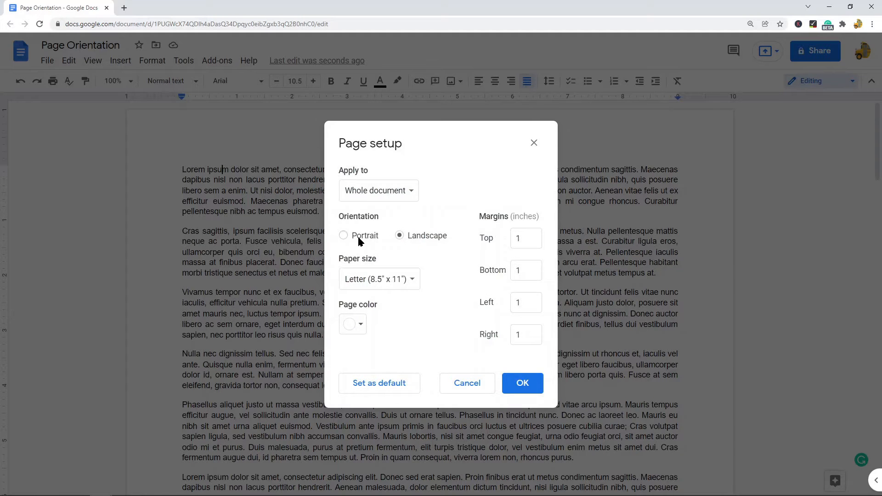
left_click(343, 235)
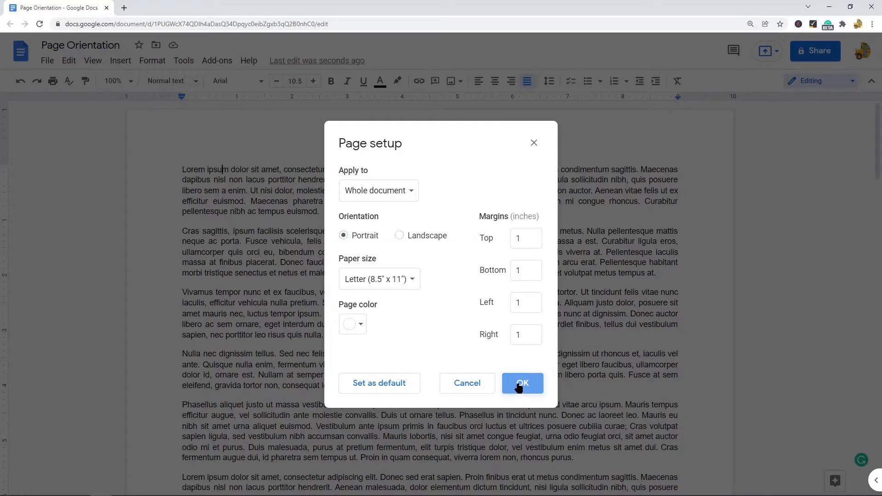
left_click(521, 383)
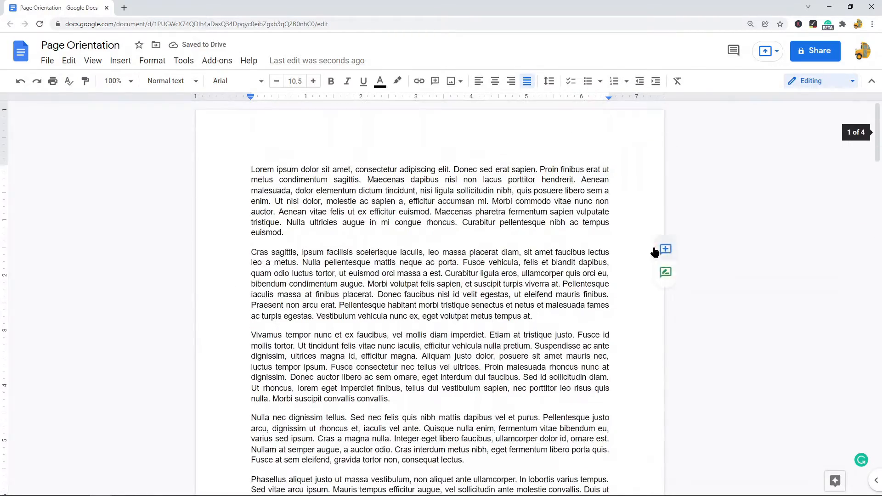
scroll("down", 3)
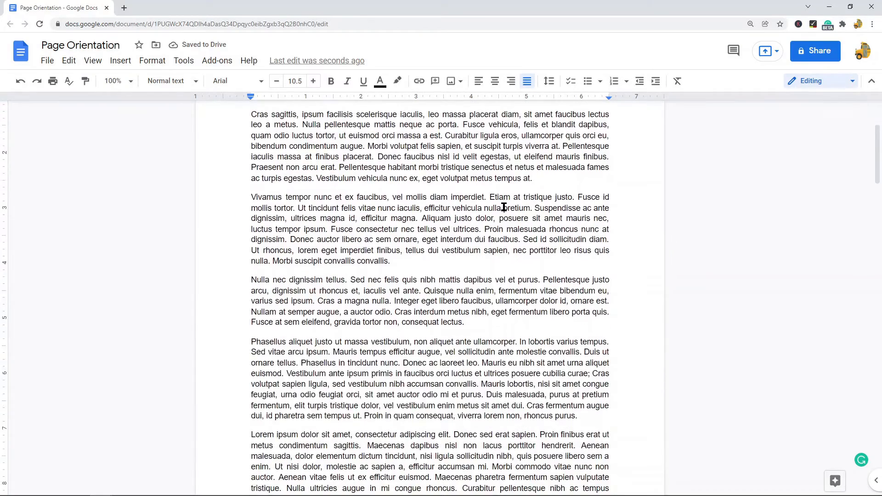
scroll("down", 3)
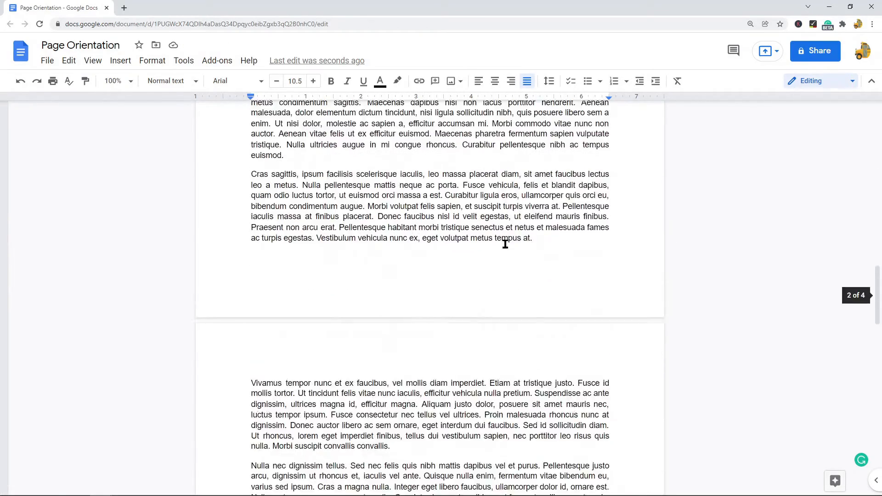
scroll("down", 3)
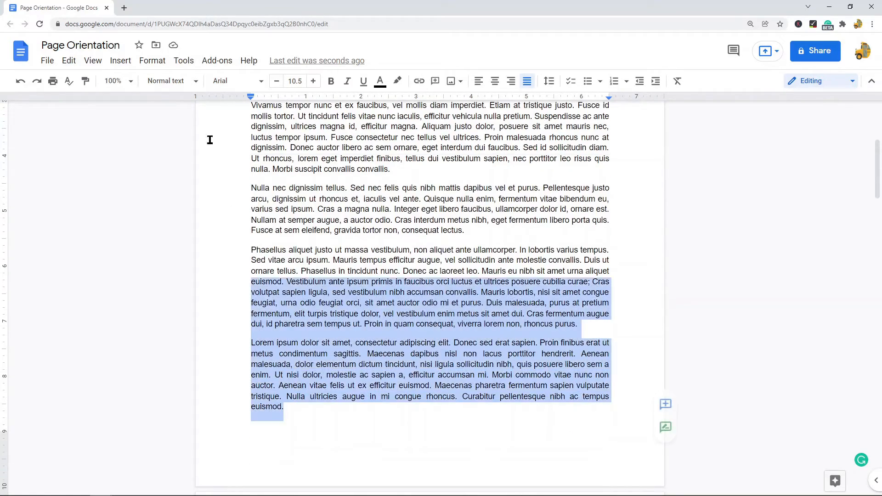
scroll("up", 3)
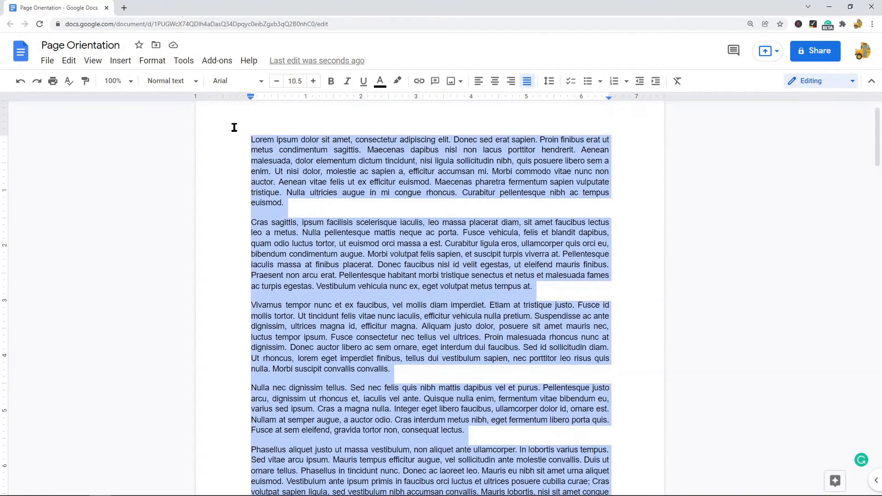
scroll("down", 3)
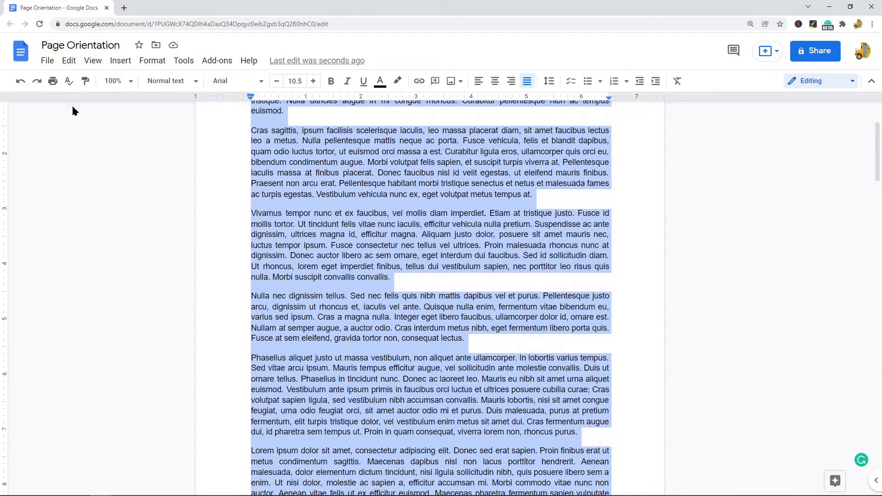
Target Page setup at Selected content only and mark Landscape orientation.
left_click(48, 60)
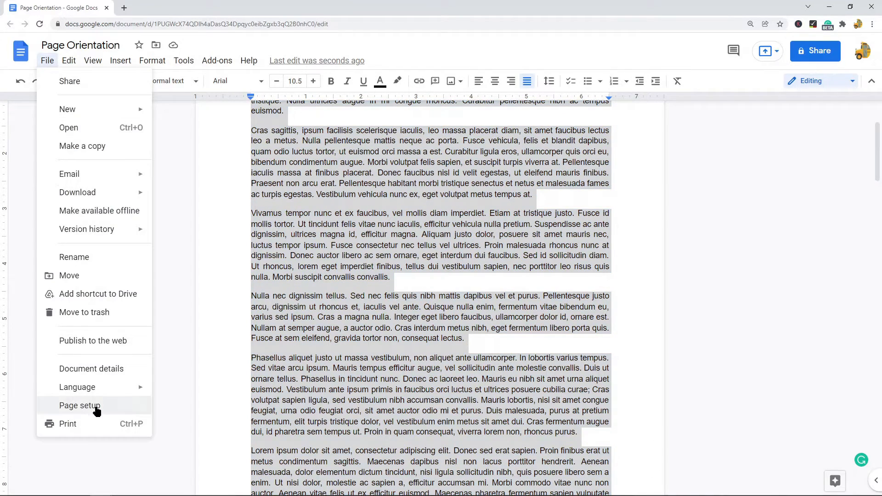
left_click(79, 405)
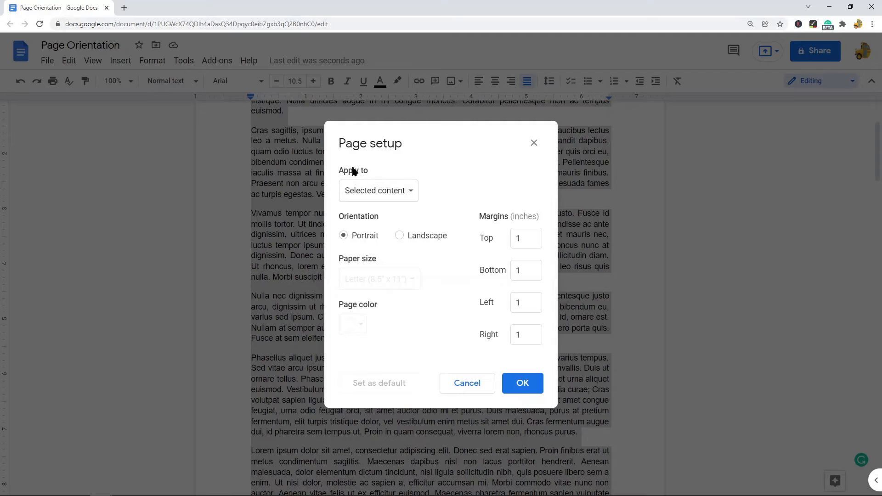
mouse_move(438, 208)
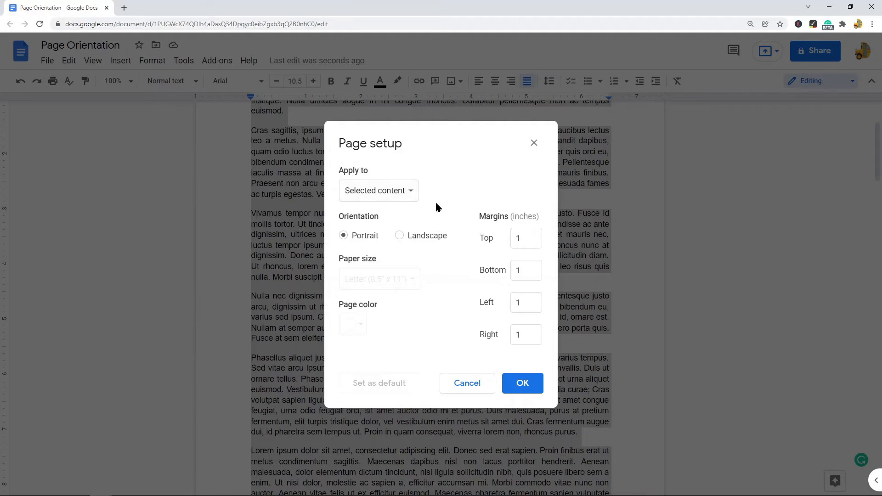
left_click(379, 190)
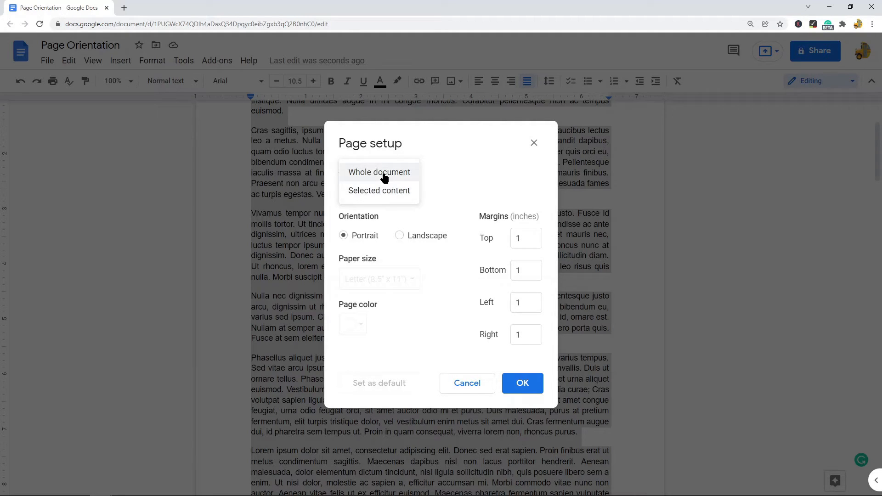
mouse_move(379, 190)
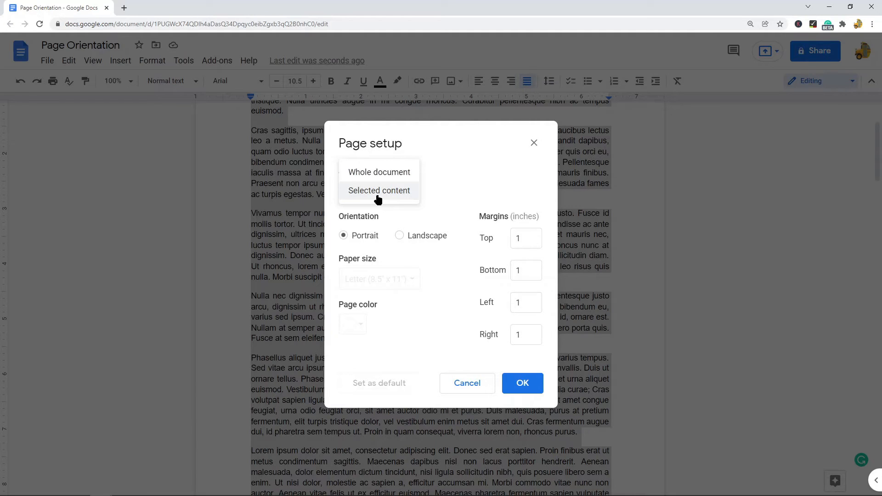
mouse_move(375, 192)
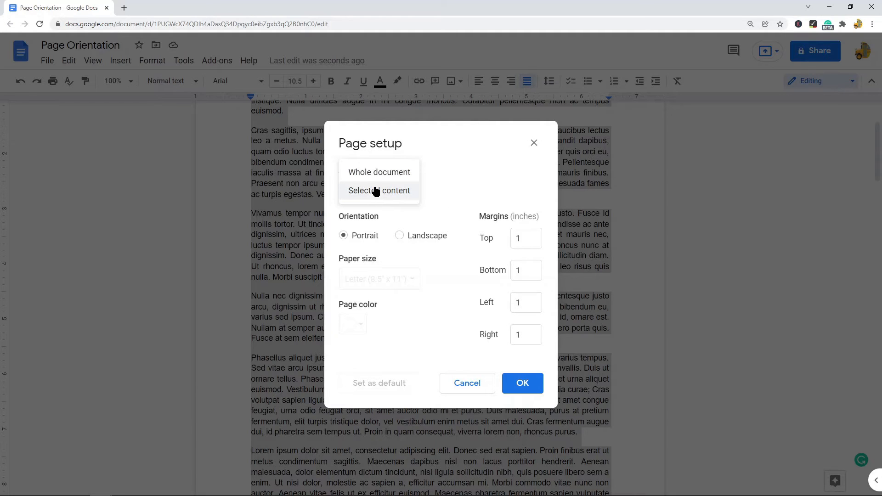
left_click(378, 191)
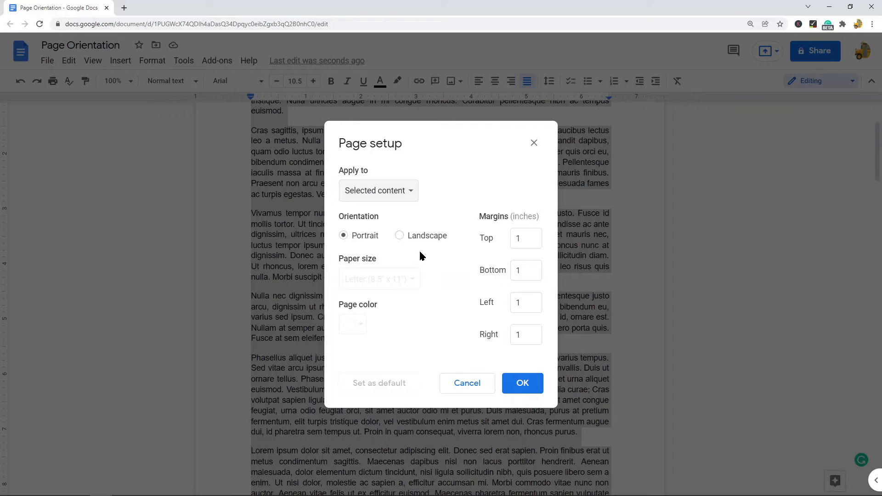
left_click(398, 235)
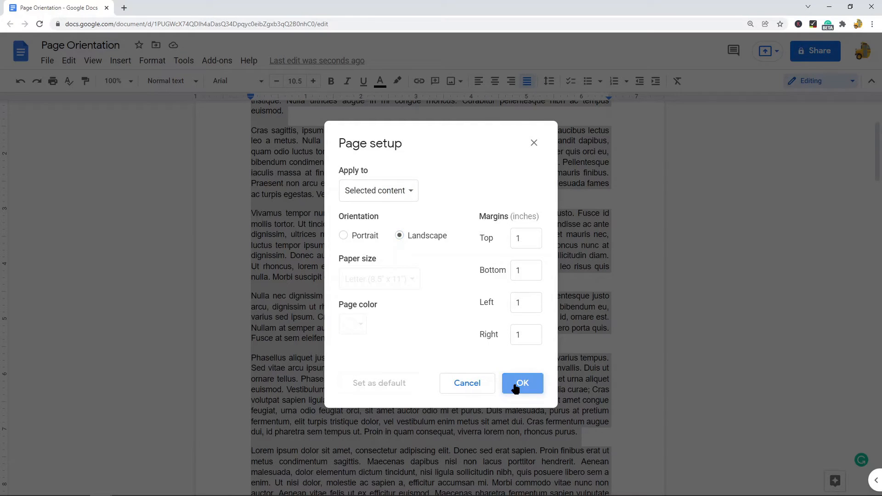
Confirm landscape for the selected first-page text and review the mixed landscape and portrait pages.
left_click(522, 384)
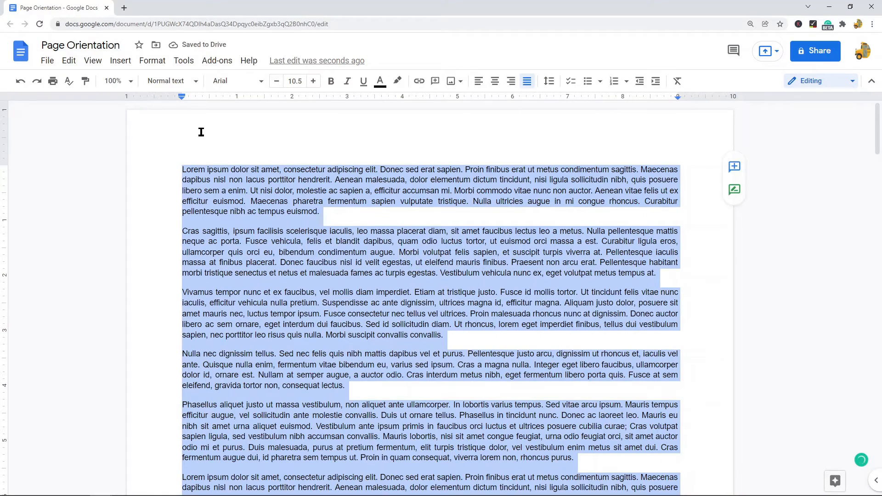
scroll("down", 3)
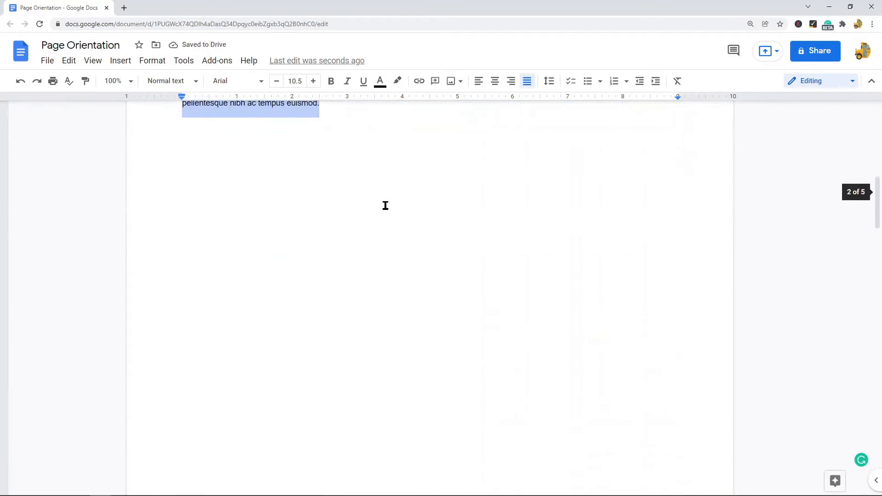
scroll("up", 3)
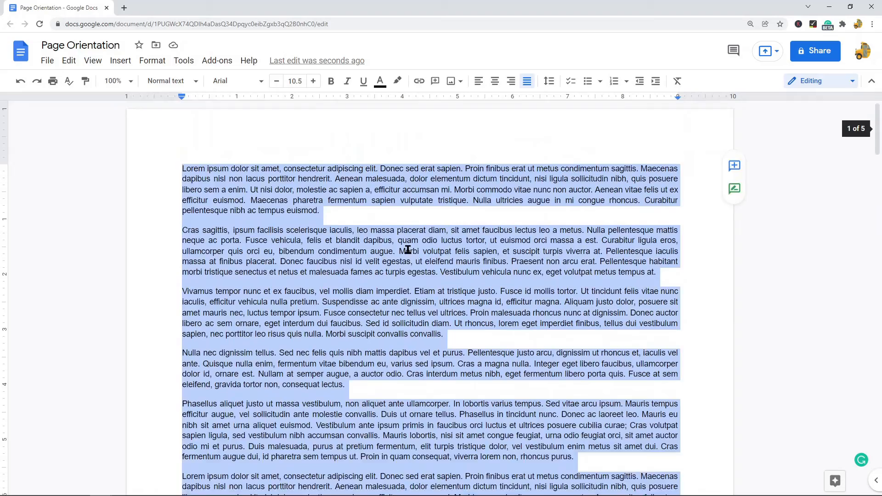
scroll("down", 3)
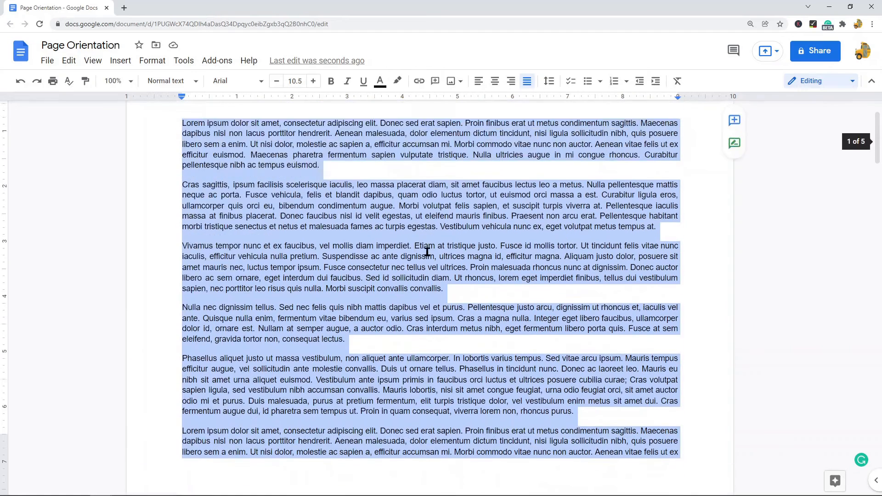
scroll("down", 3)
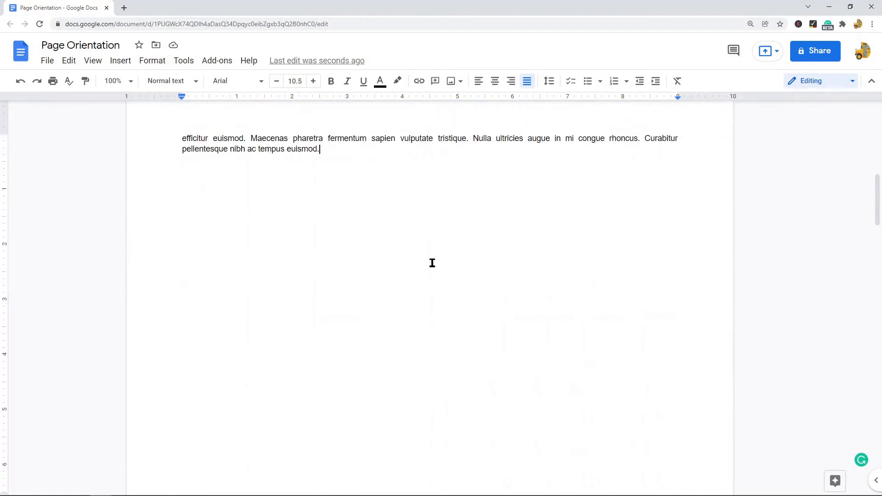
scroll("down", 3)
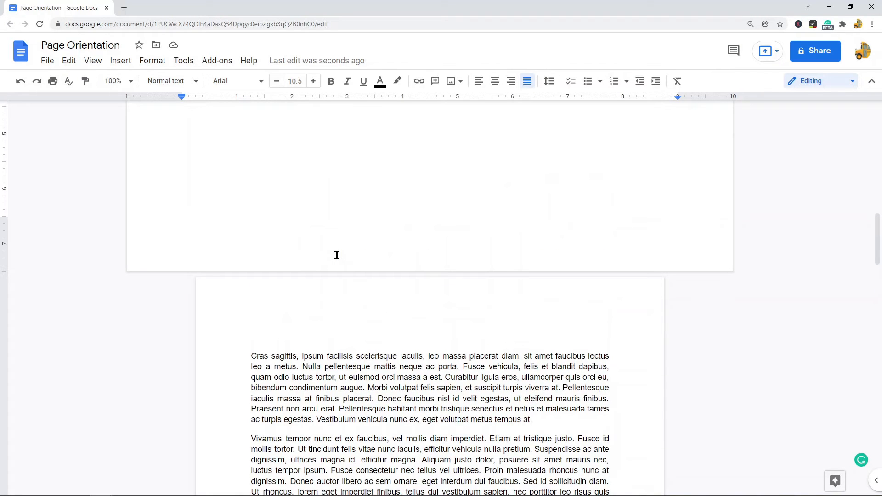
scroll("down", 3)
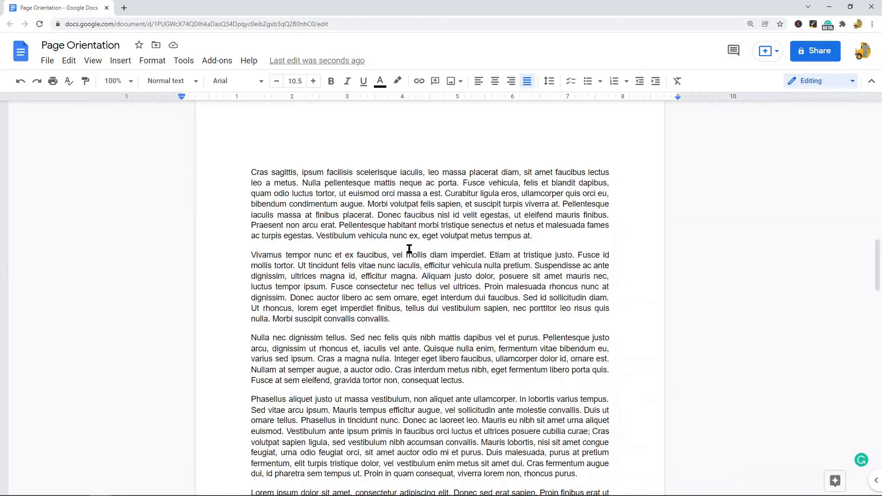
scroll("down", 3)
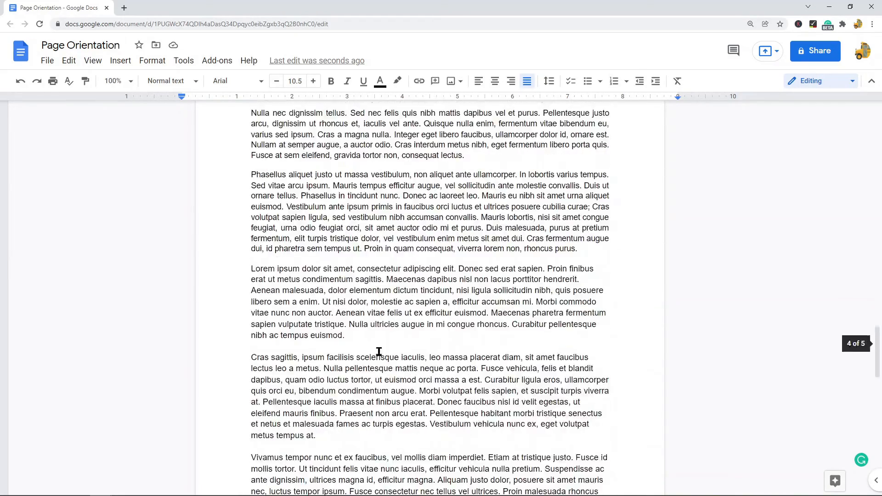